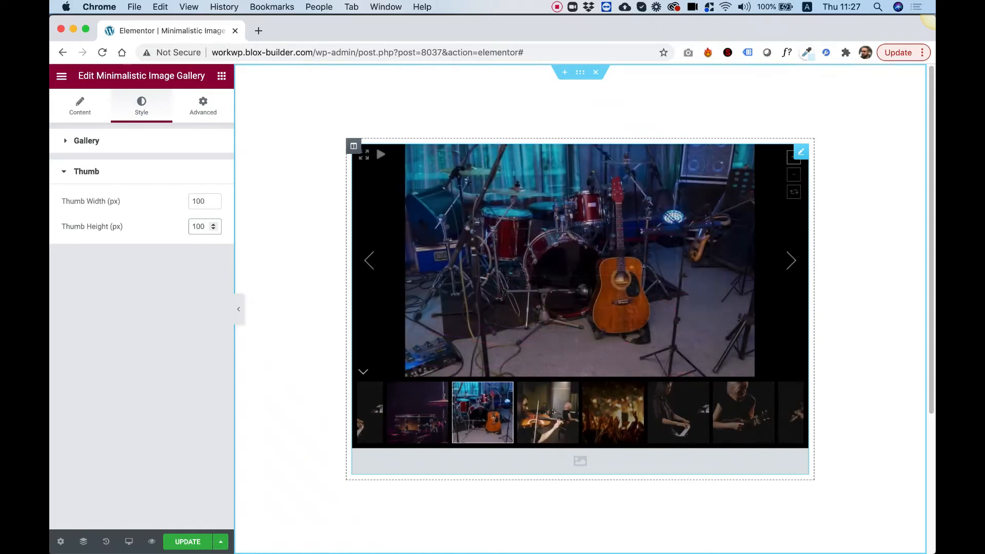
Step through a few preview photos, then bring up the gallery's image list for editing
left_click(601, 412)
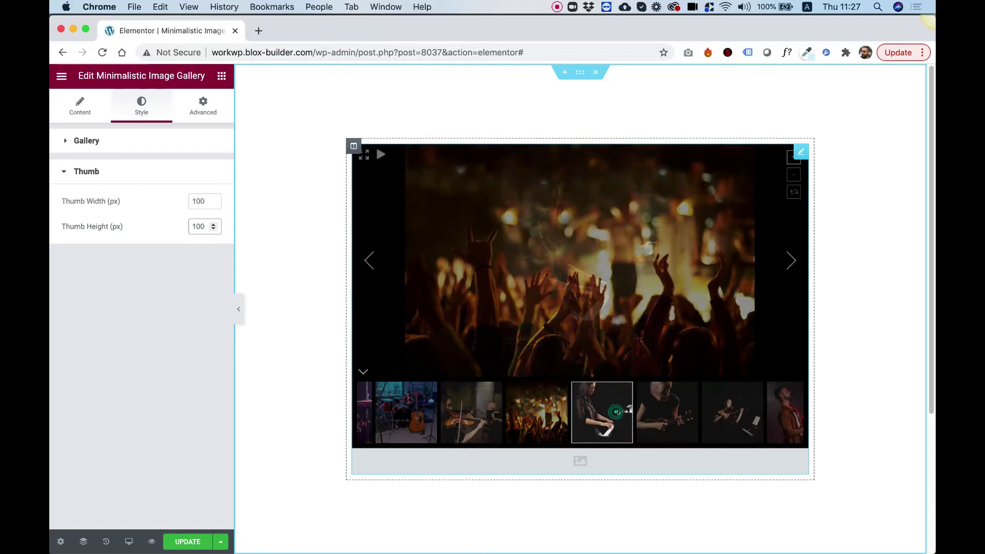
left_click(602, 413)
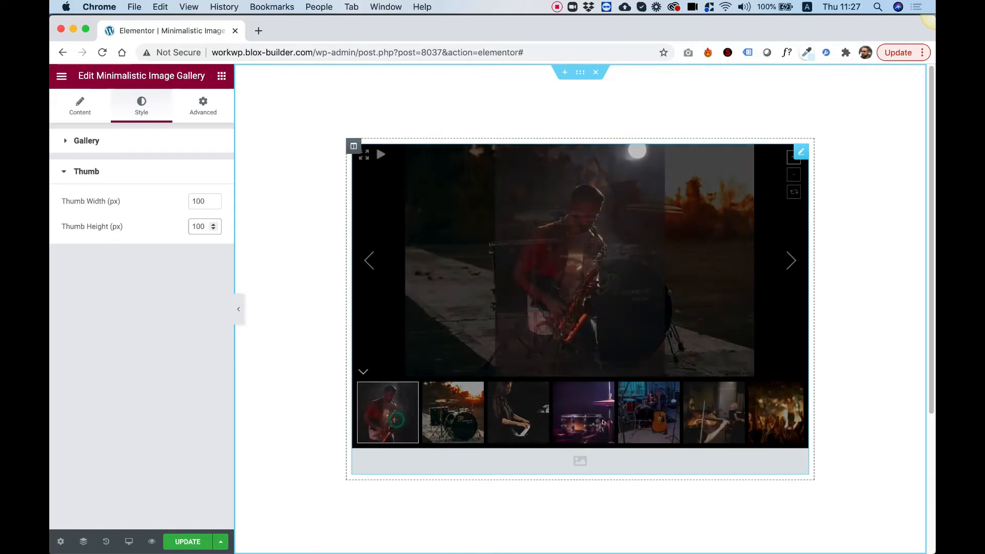
left_click(791, 260)
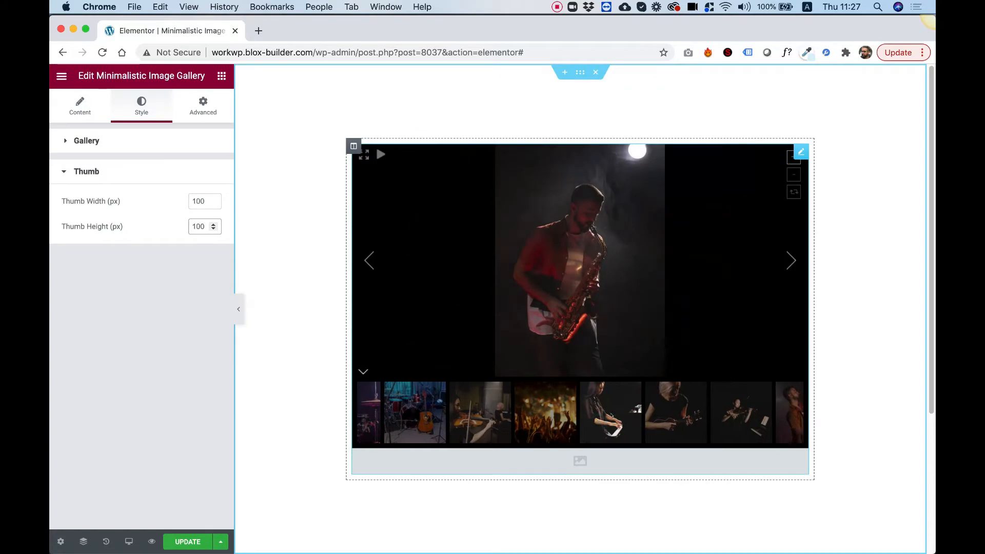
left_click(80, 104)
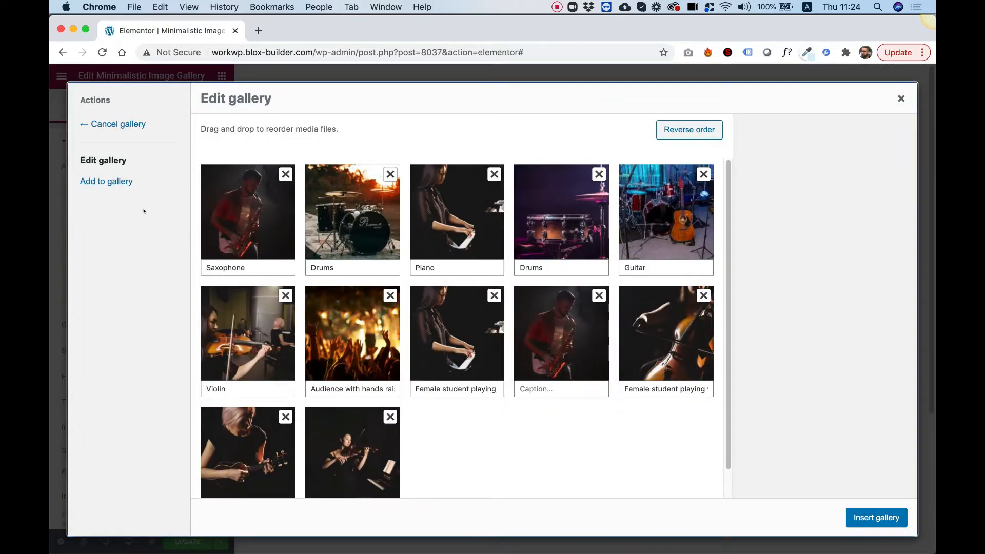
Add more musician photos from the Media Library and insert the 13-image gallery
left_click(106, 181)
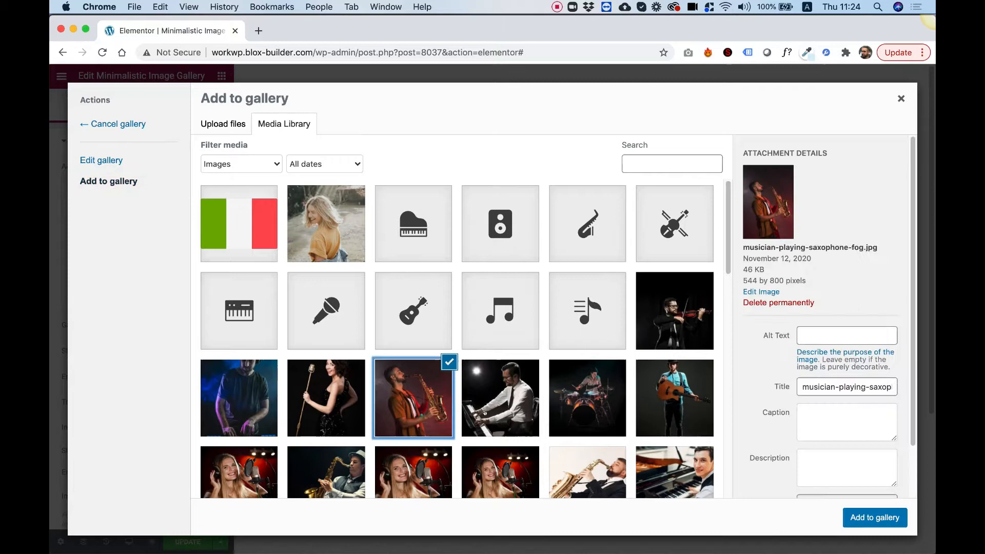
left_click(874, 517)
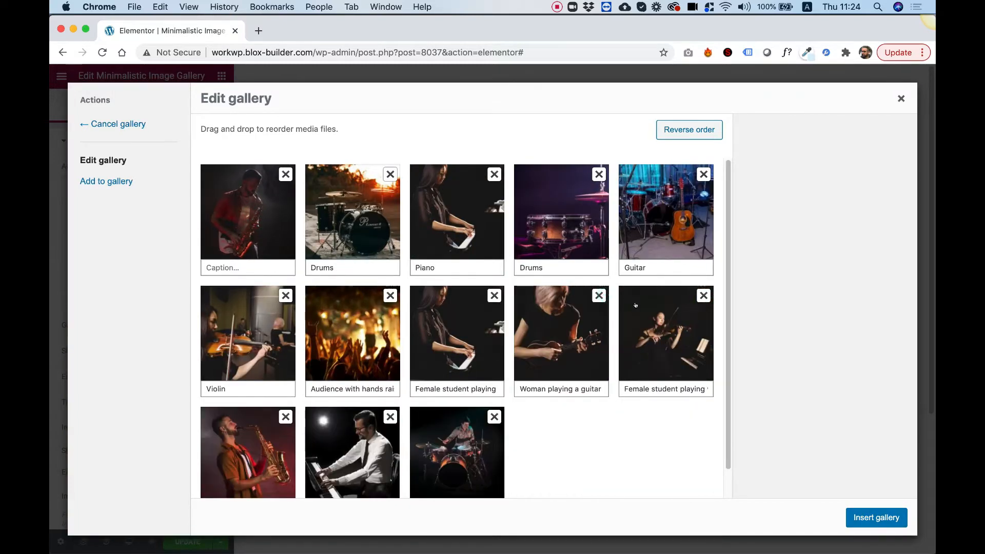
mouse_move(692, 424)
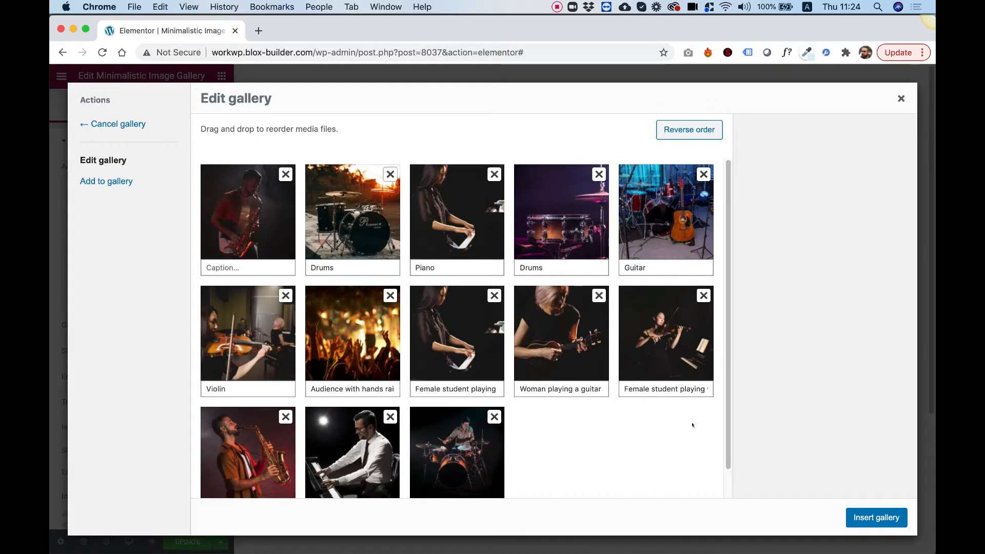
left_click(876, 517)
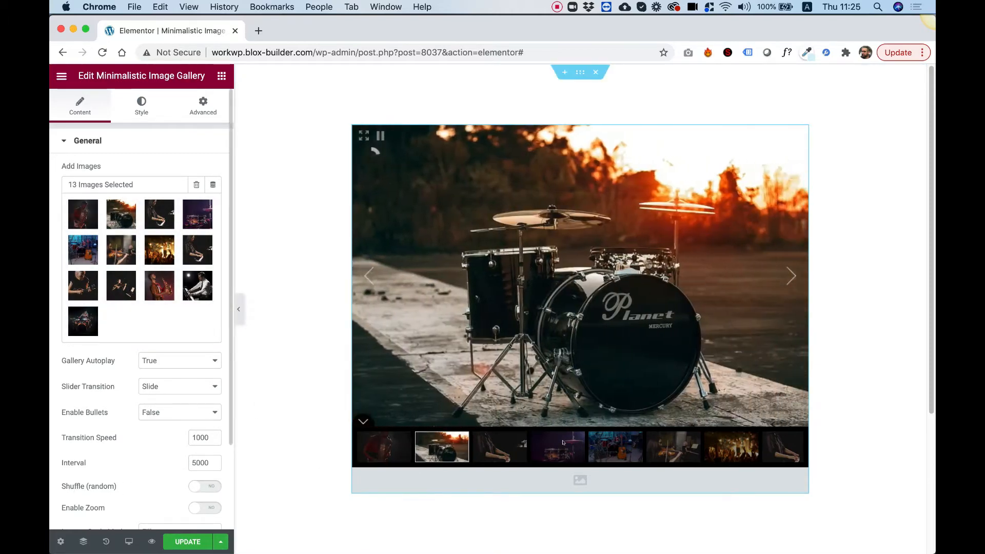
left_click(205, 486)
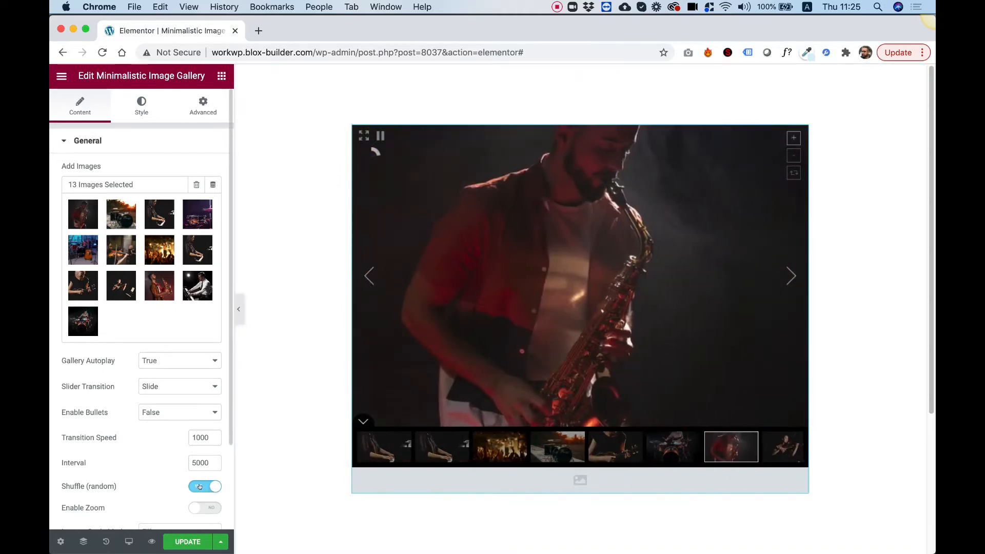
left_click(206, 485)
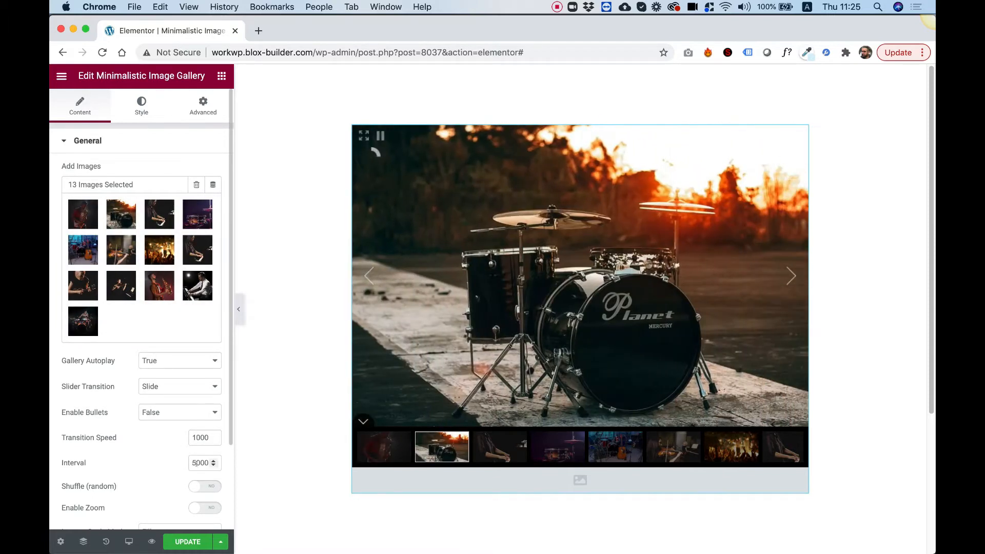
Set Gallery Autoplay to False and Slider Transition to Fade
left_click(178, 360)
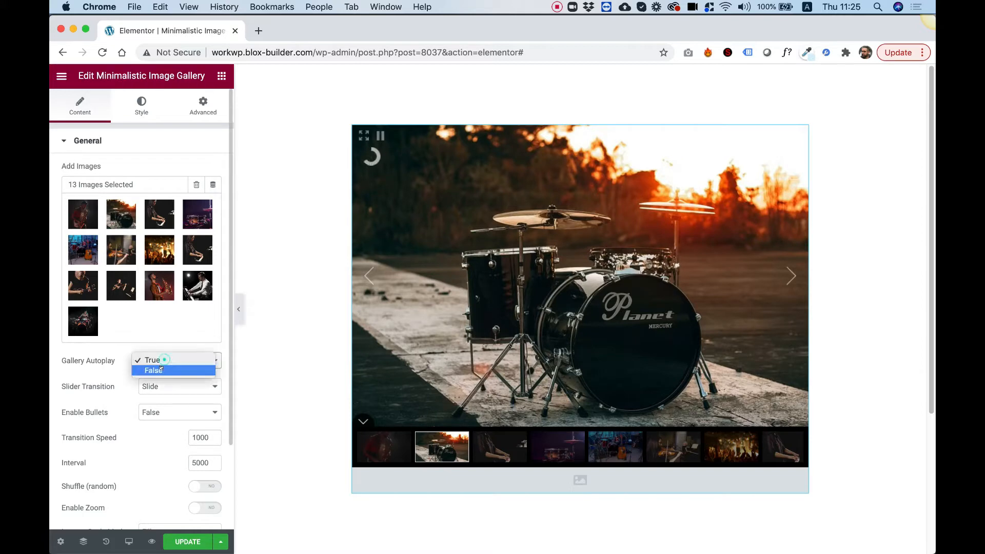
left_click(153, 370)
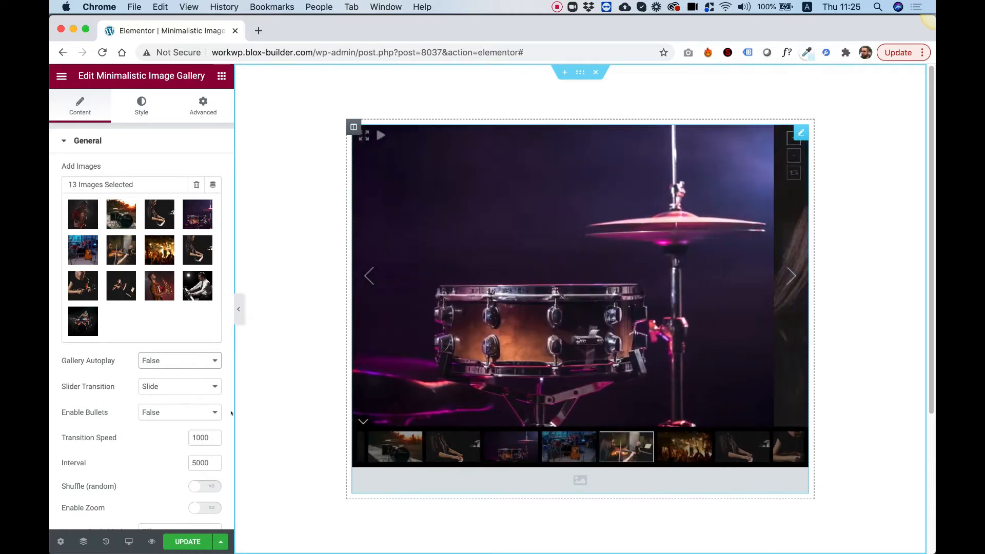
left_click(178, 387)
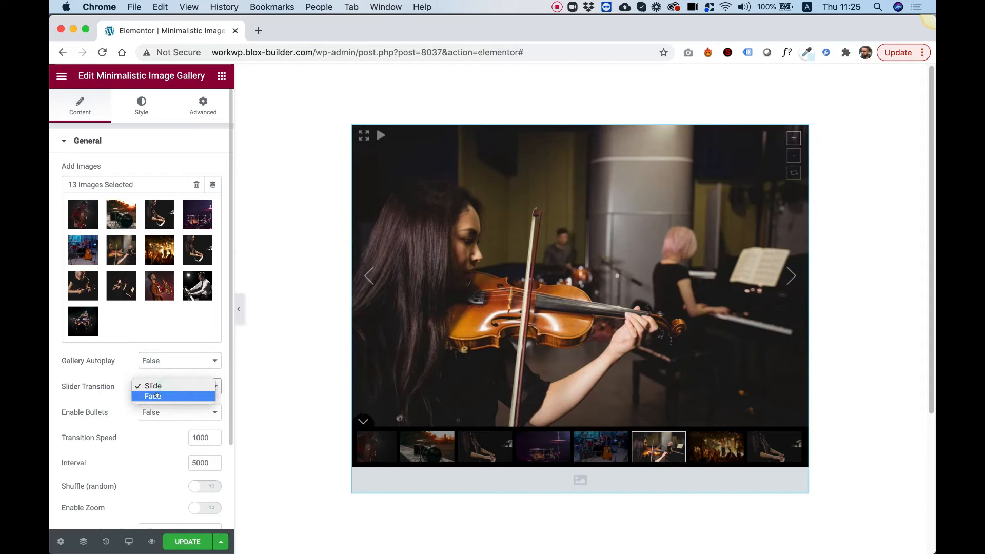
left_click(153, 396)
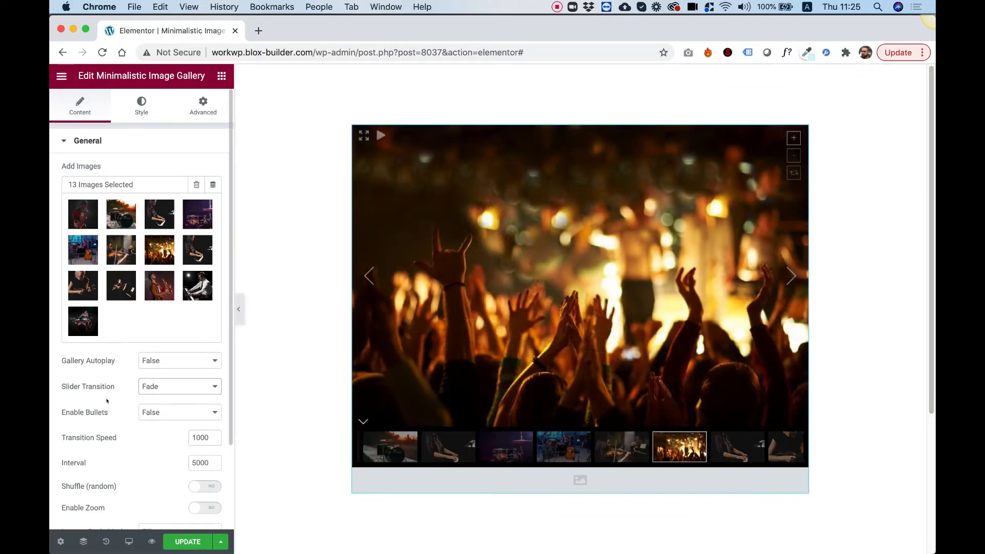
Try navigation bullets on, then set Enable Bullets back to False
left_click(178, 413)
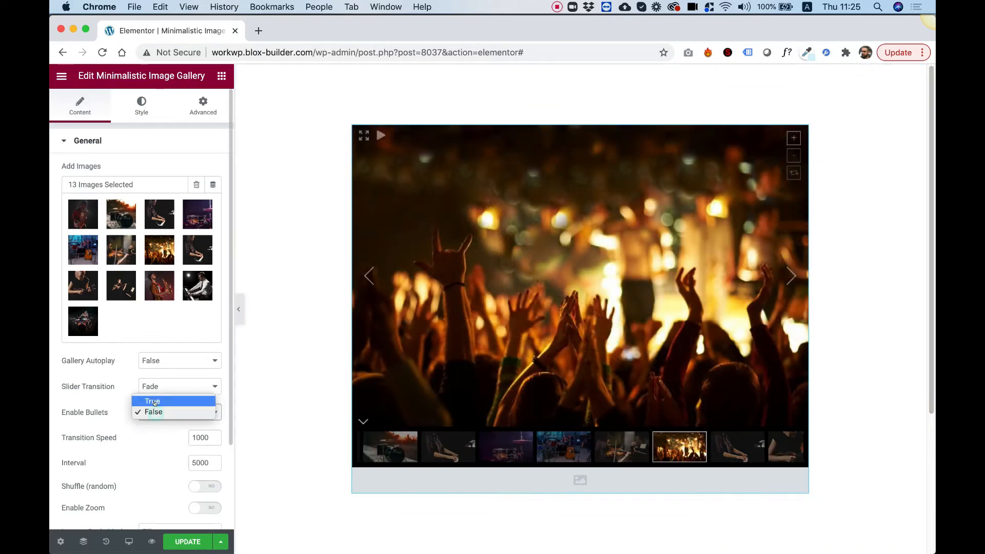
left_click(151, 401)
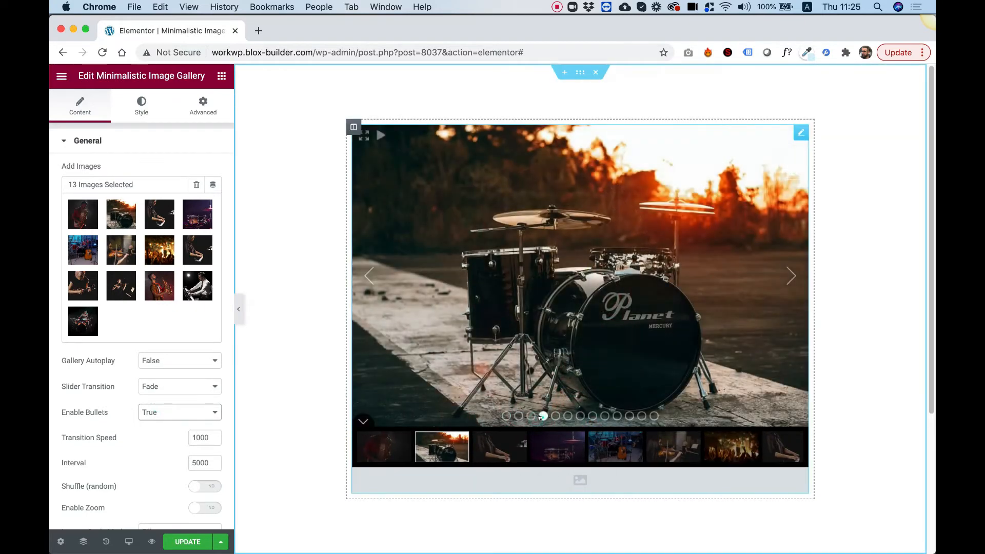
left_click(178, 412)
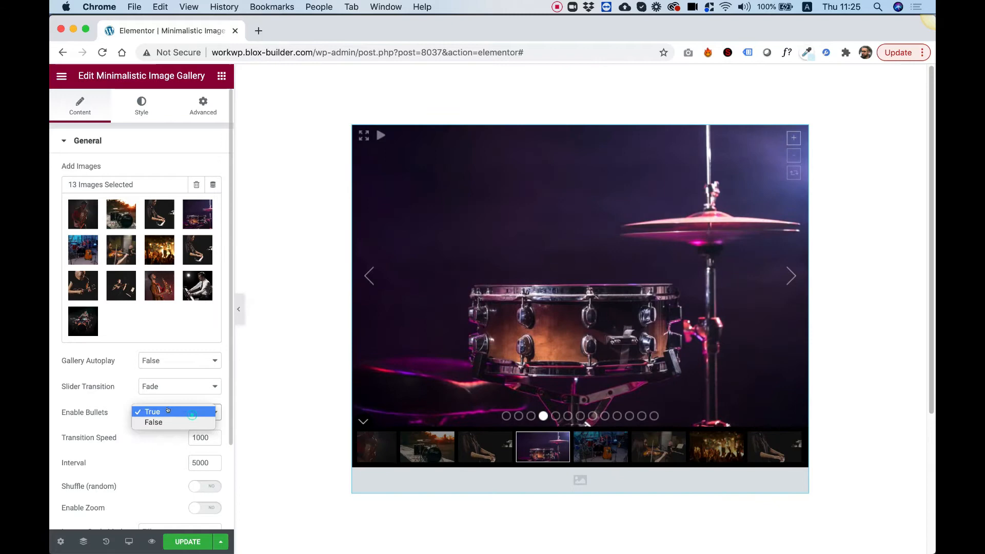
left_click(153, 422)
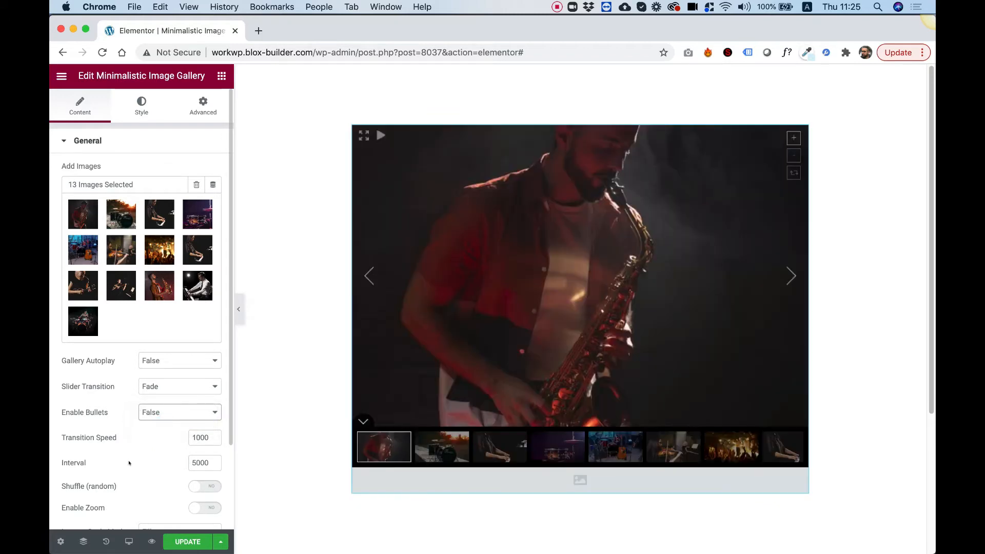
Try image zoom and leave it off, then set Images Scale Mode to Fit
scroll("down", 3)
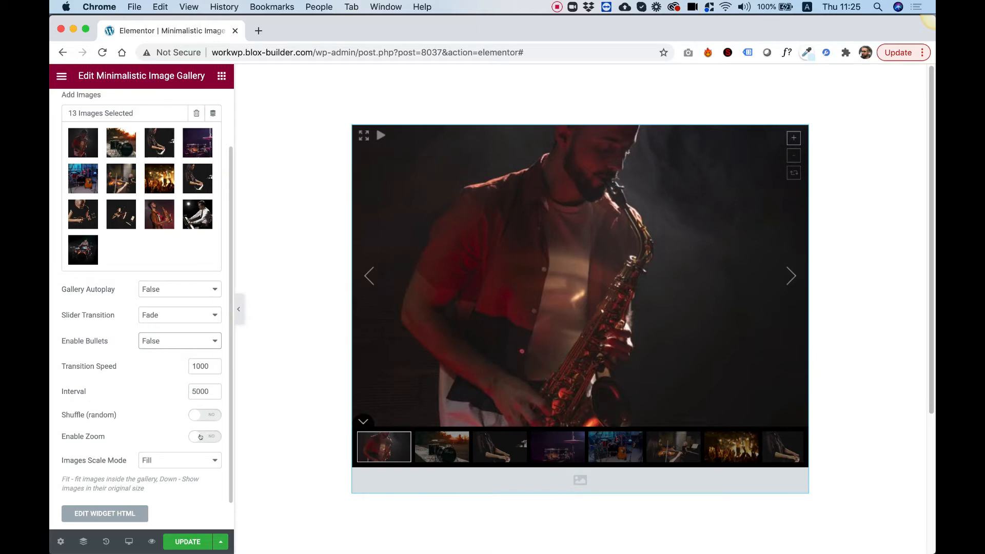
left_click(205, 436)
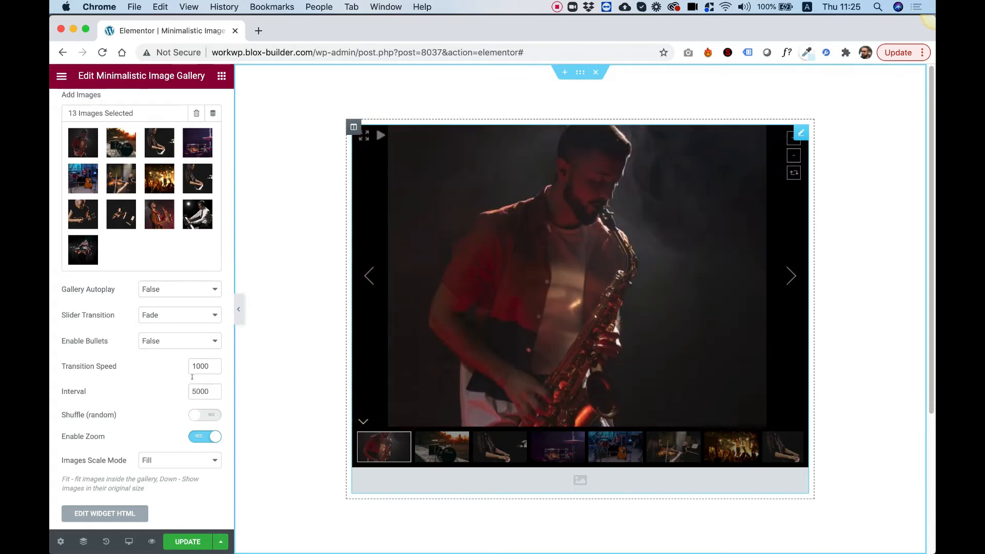
left_click(179, 459)
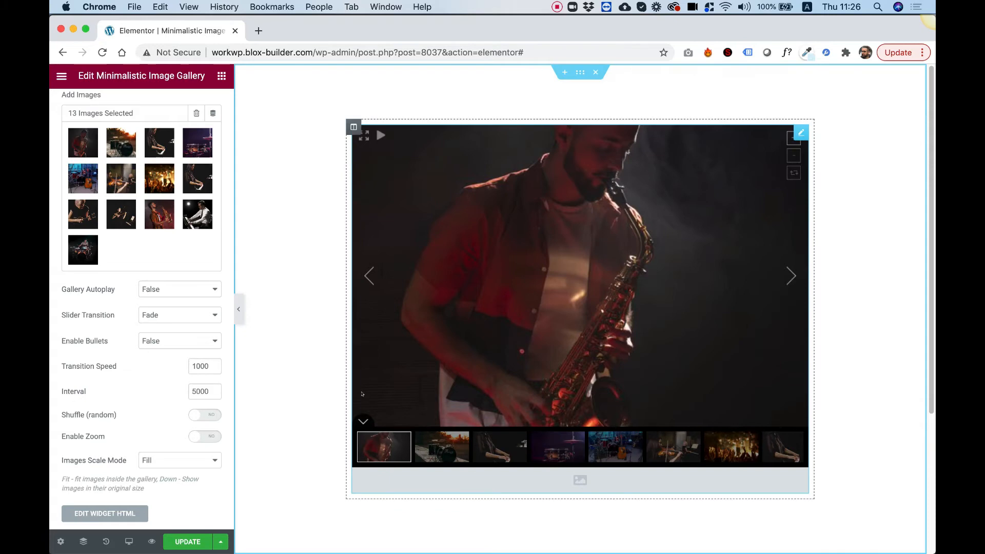
left_click(179, 460)
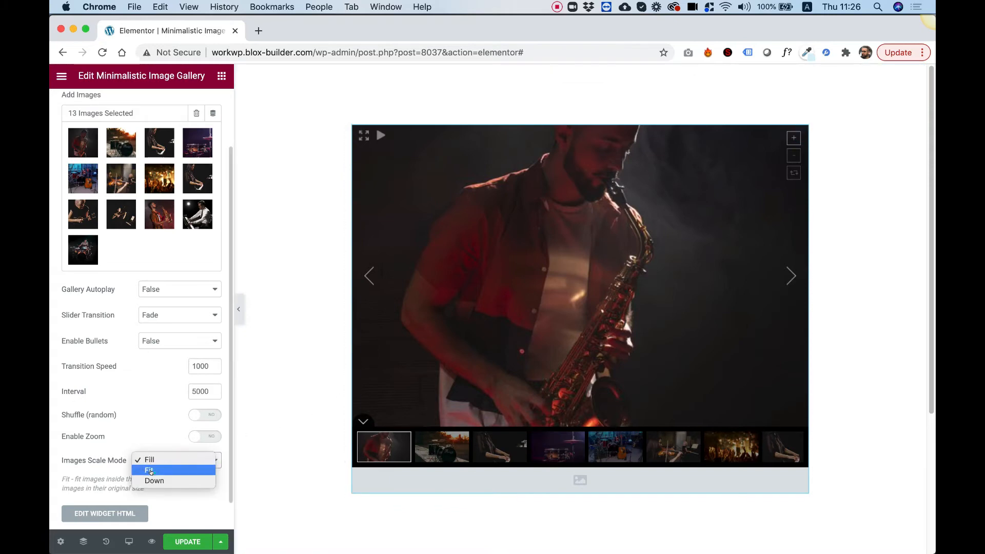
left_click(148, 470)
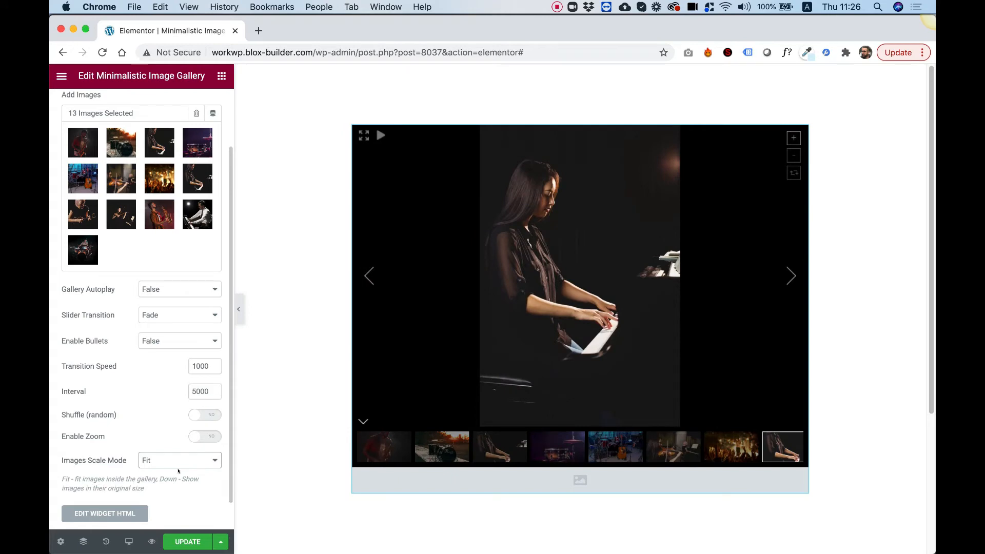
scroll("up", 3)
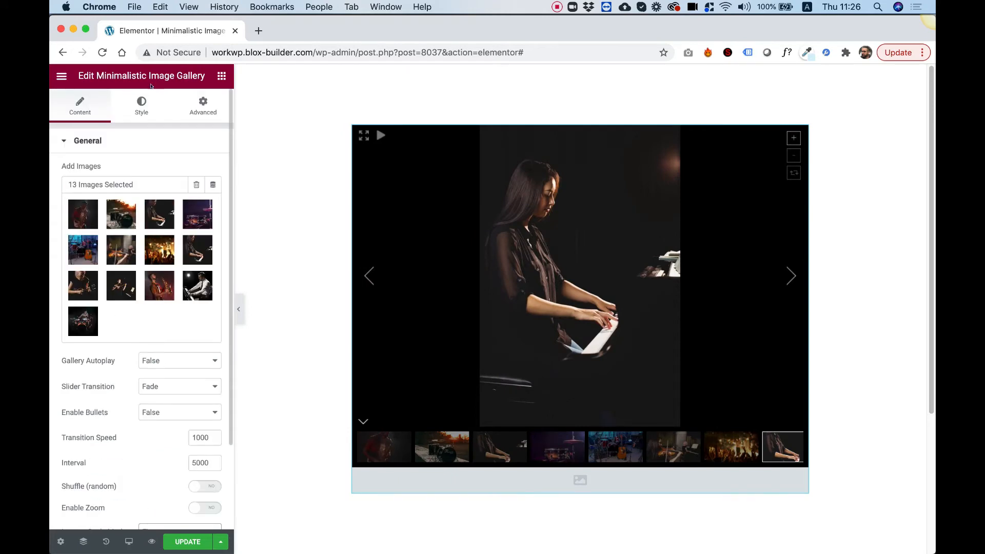
In the style settings, set Gallery Height to 800 px, keeping width at 1200
left_click(141, 104)
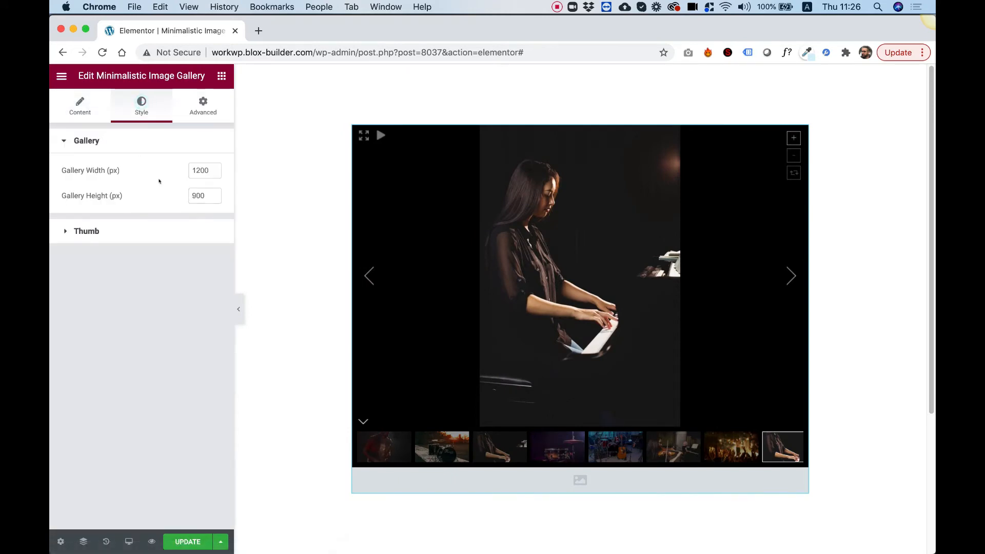
left_click(201, 195)
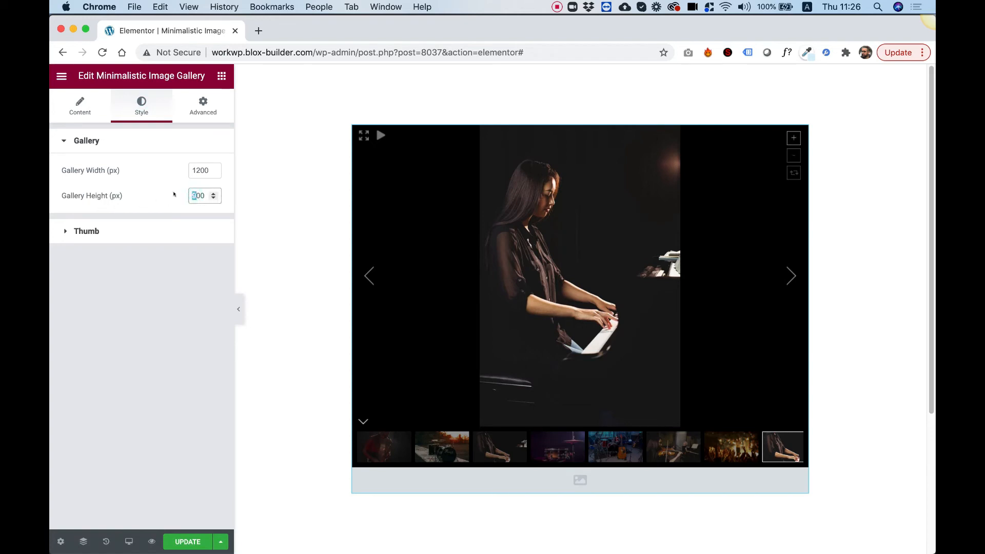
type("500")
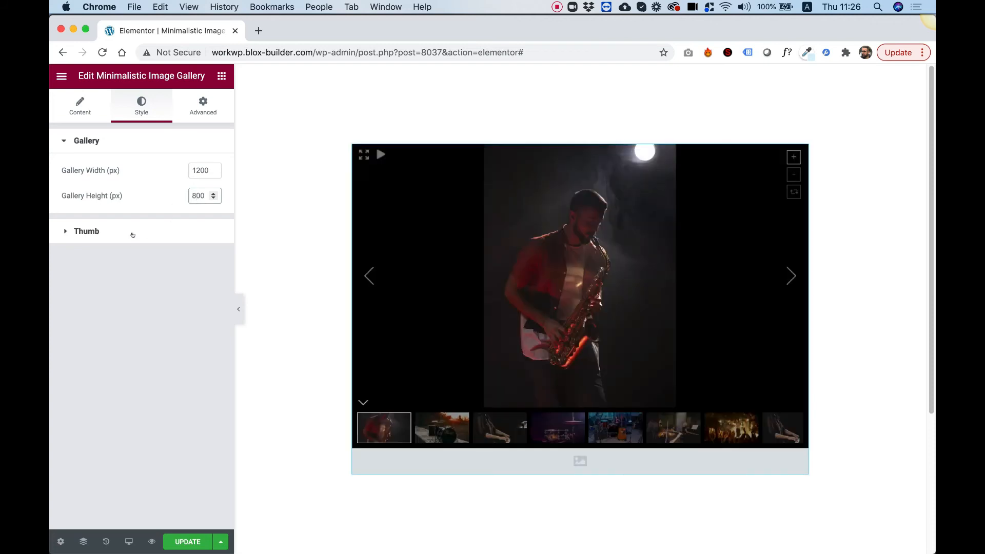
Set Thumb Width and Height to 100 px, then preview the violin and piano photos
left_click(86, 231)
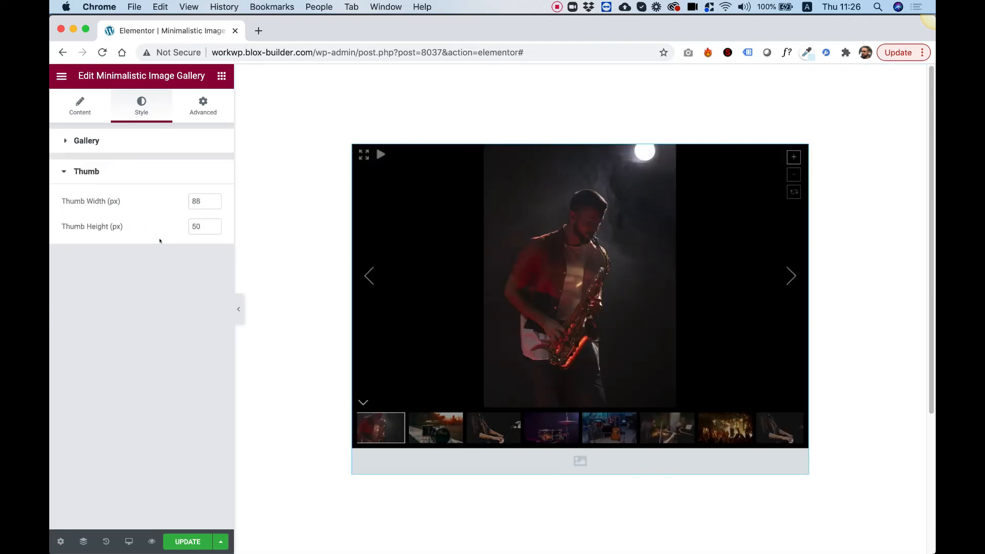
left_click(205, 226)
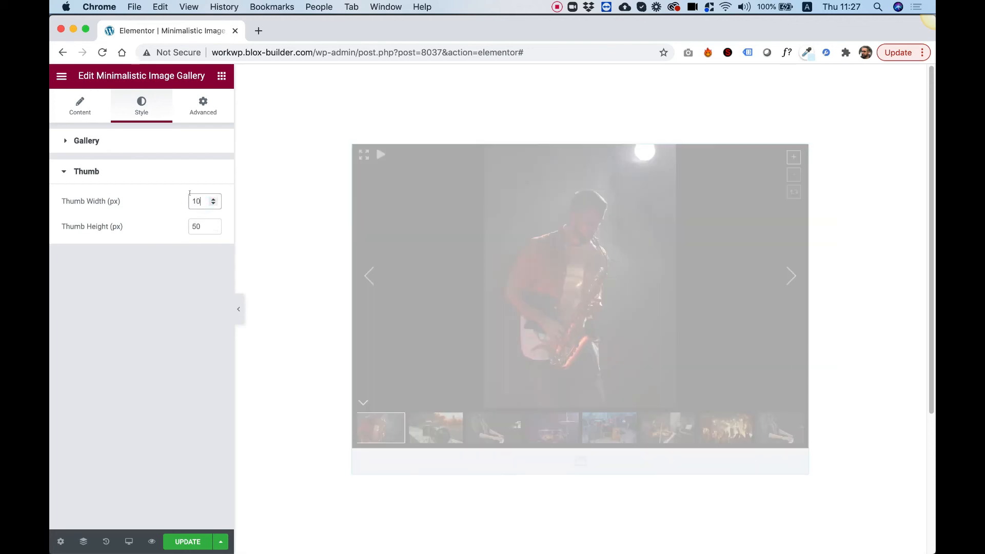
type("100")
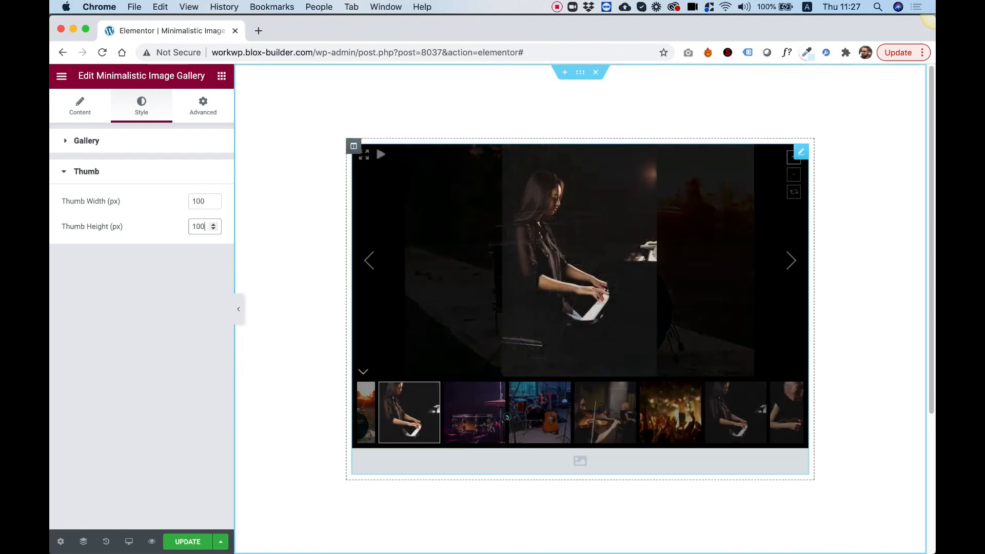
left_click(606, 412)
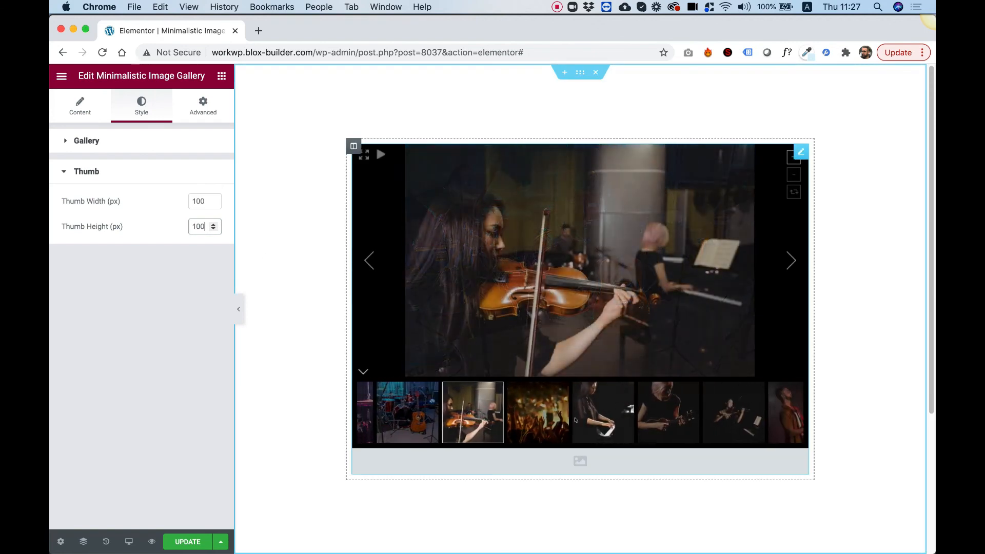
left_click(603, 412)
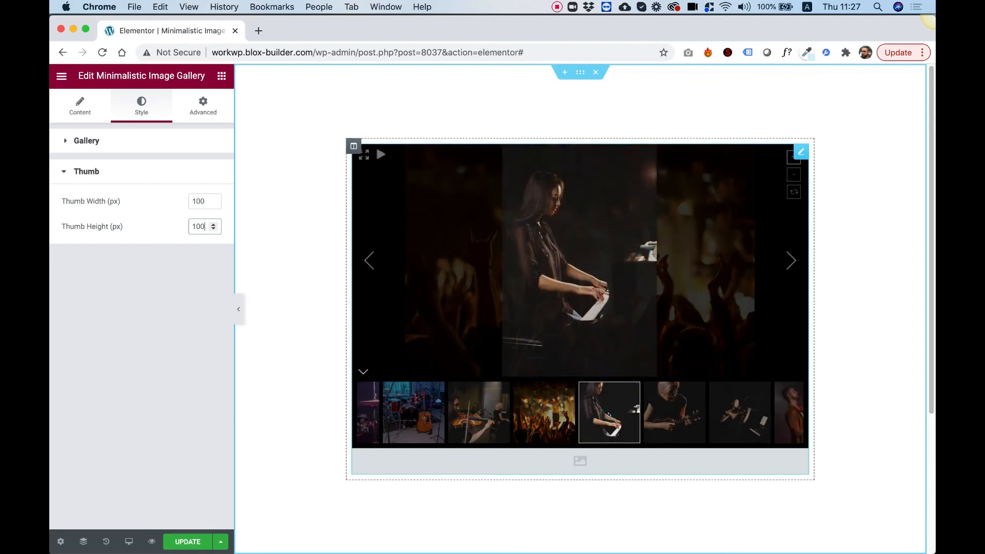